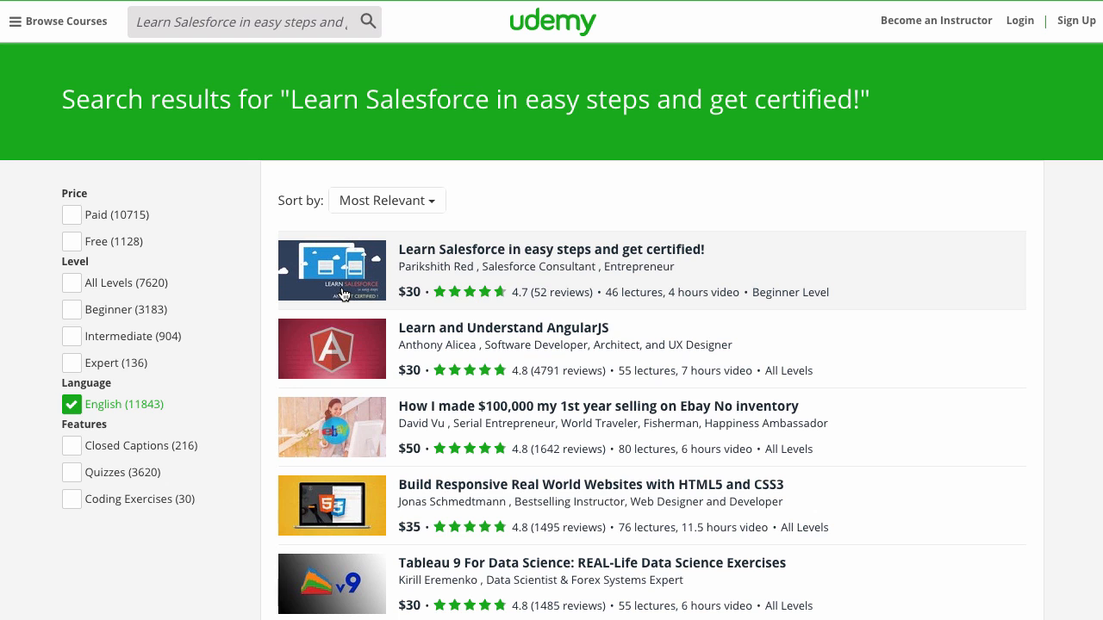
# Step: Open the 'Learn Salesforce in easy steps and get certified!' course page and start its preview video
pyautogui.click(552, 248)
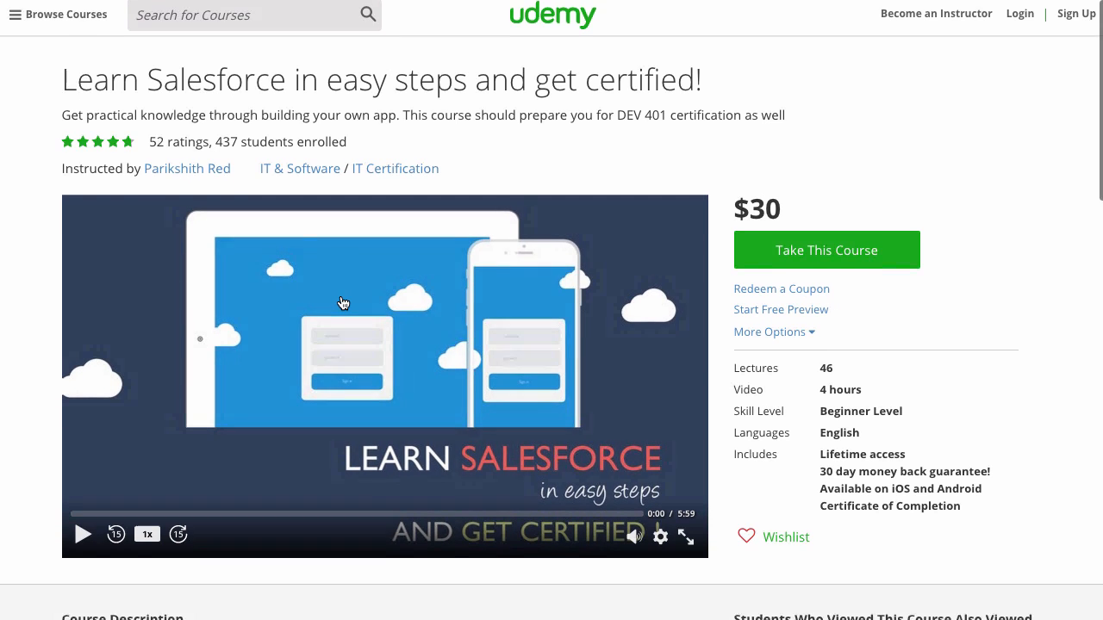
pyautogui.scroll(-3)
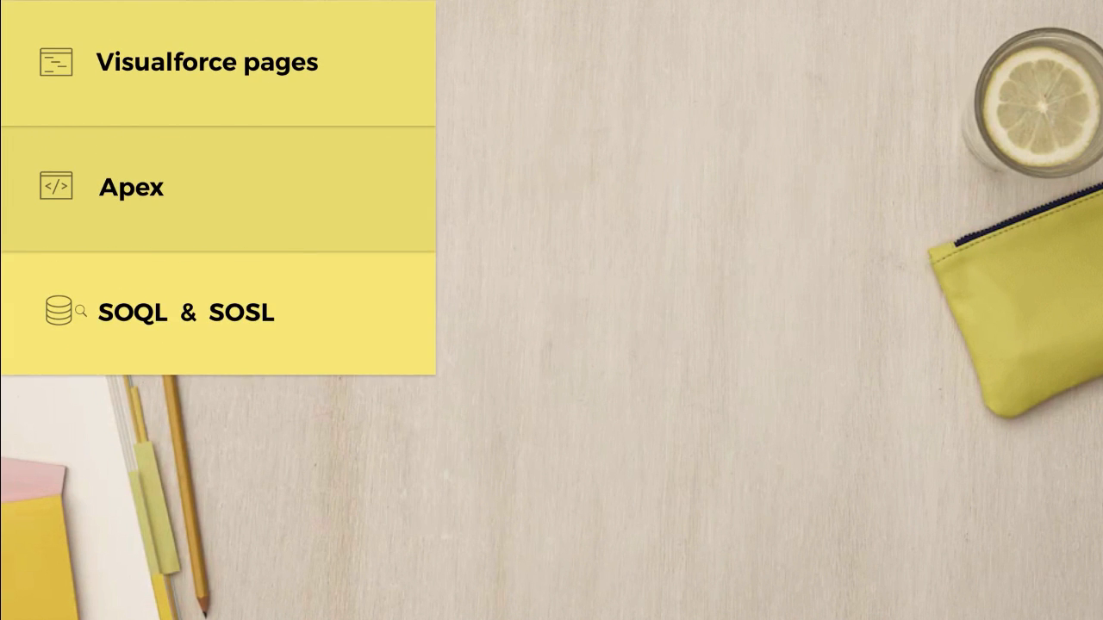
# Step: Advance the slideshow through Visualforce pages, Apex data types and SOQL & SOSL
pyautogui.click(207, 62)
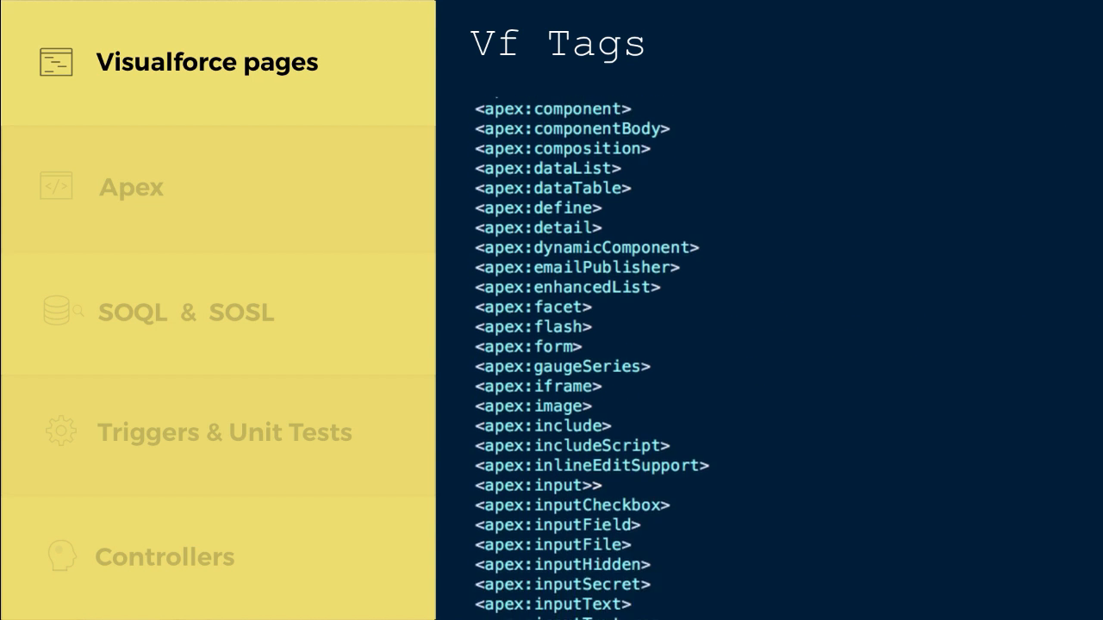
pyautogui.scroll(-3)
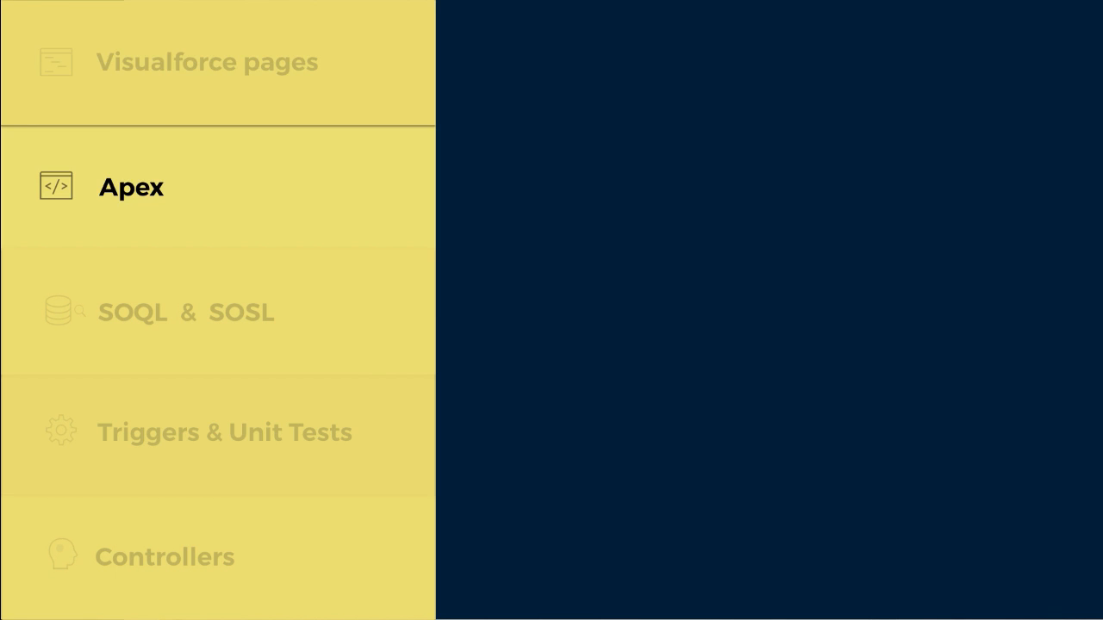
pyautogui.click(131, 186)
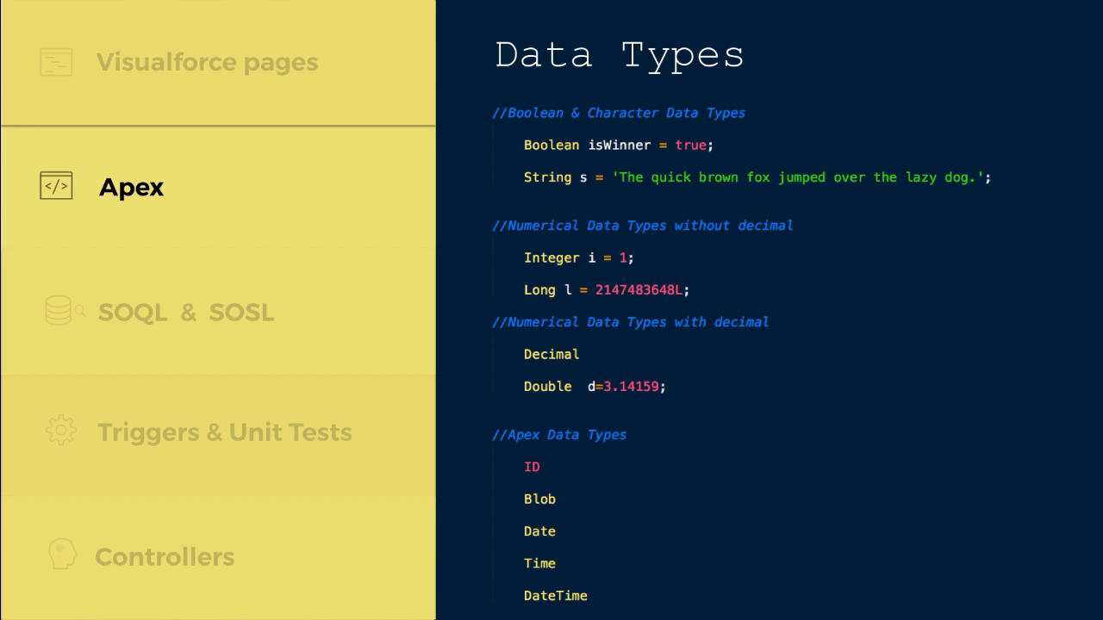
pyautogui.click(187, 317)
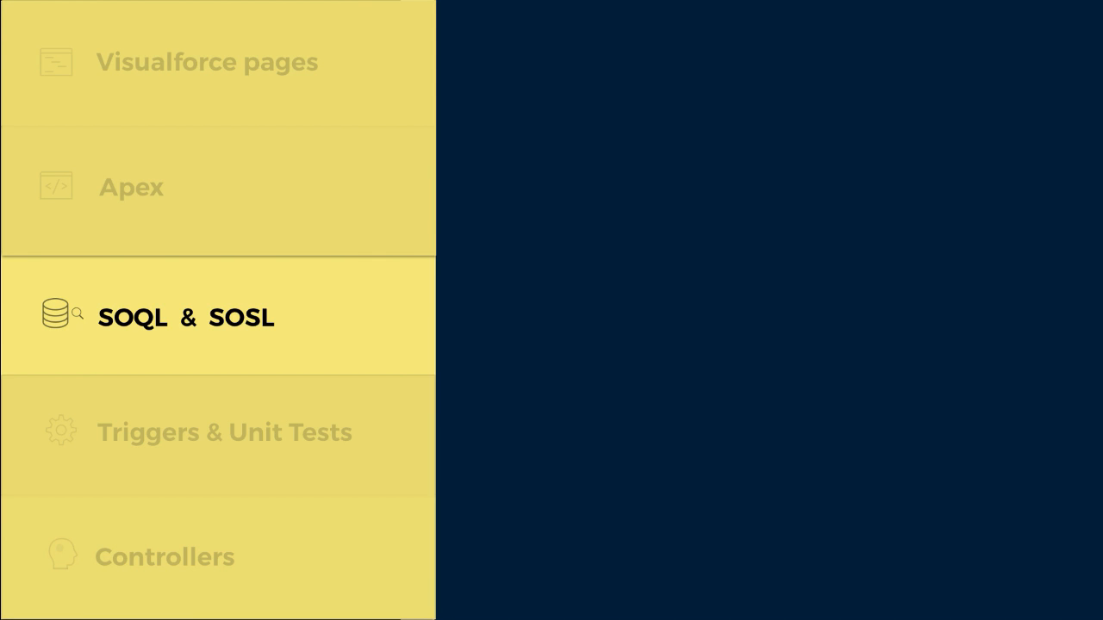
# Step: Continue through Triggers & Unit Tests to the Controllers topic with the MyController sample code
pyautogui.click(186, 317)
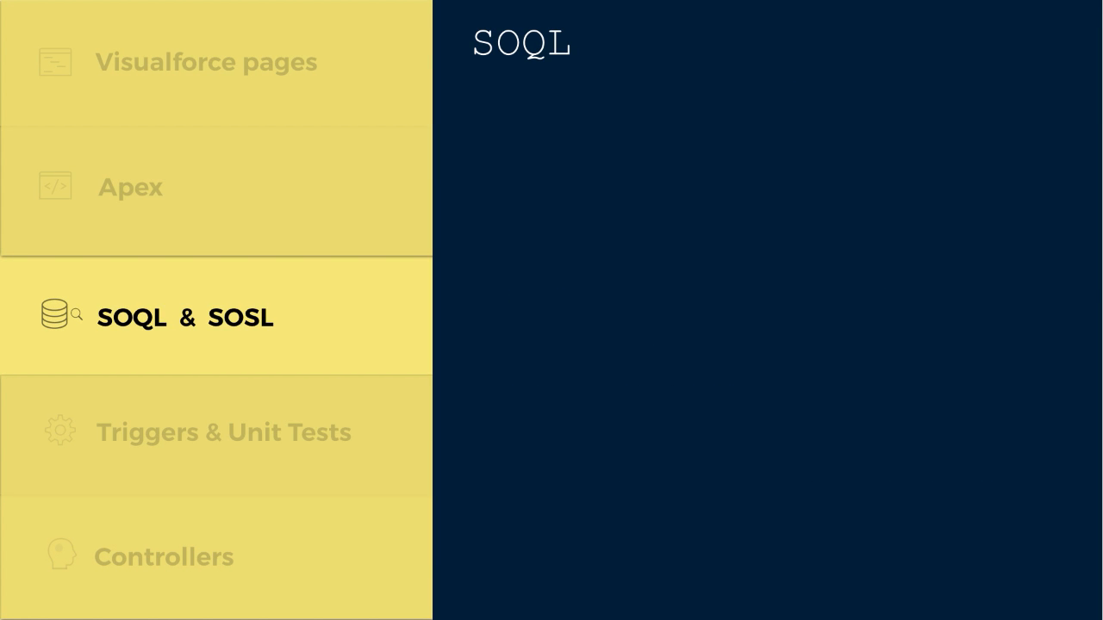
pyautogui.click(224, 431)
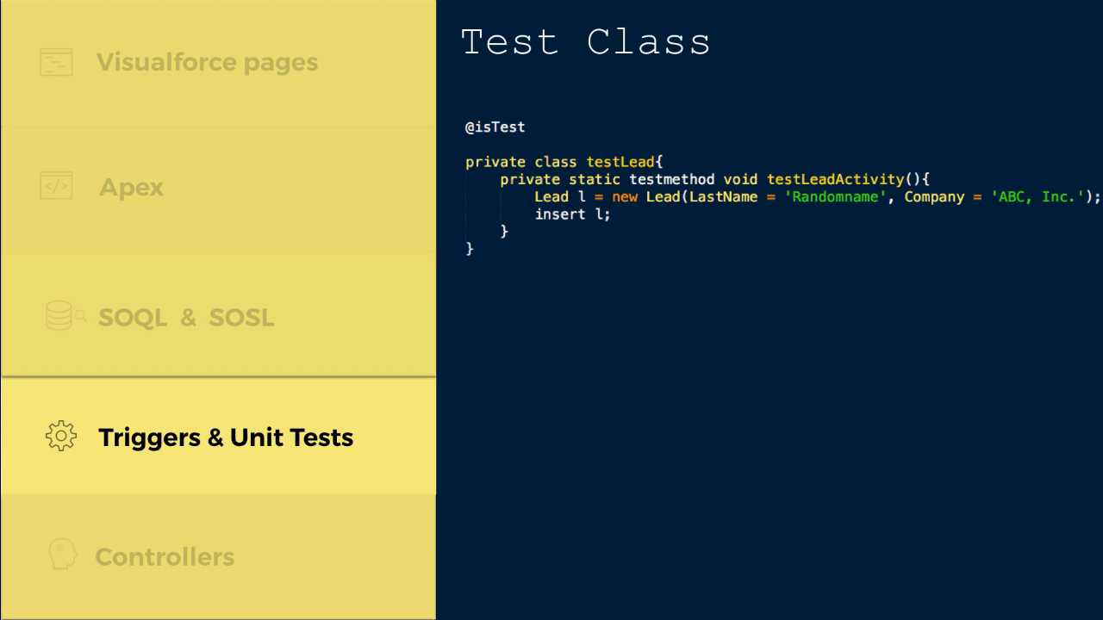
pyautogui.click(166, 557)
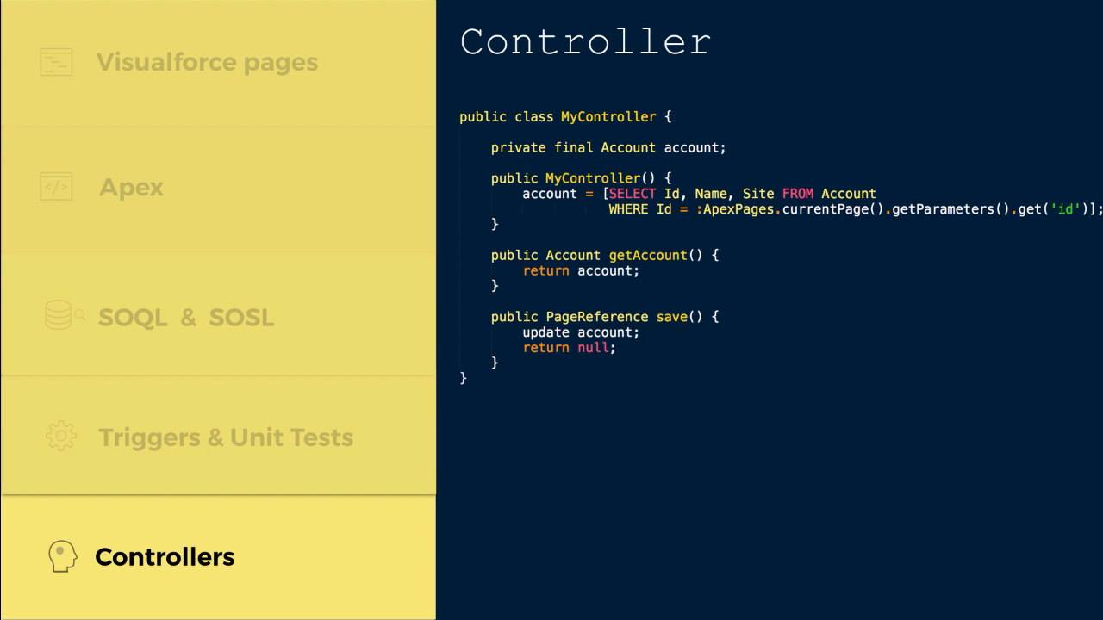